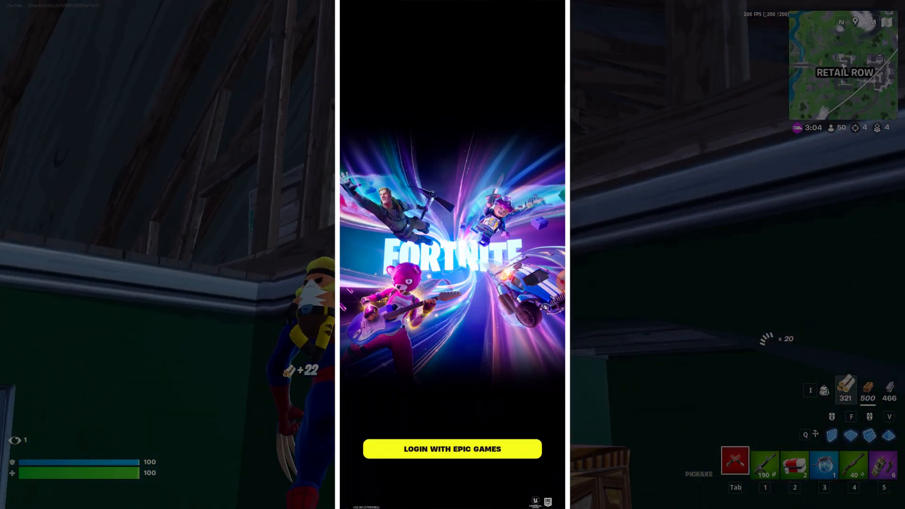
Choose LOGIN WITH EPIC GAMES in Fortnite and open the sign-in page in Chrome
{"action": "left_click", "coordinate": [452, 449]}
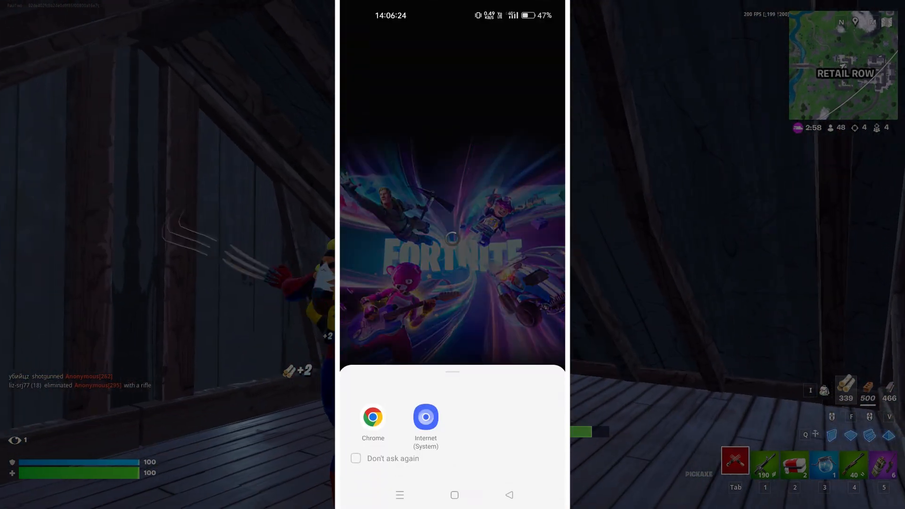
{"action": "left_click", "coordinate": [373, 417]}
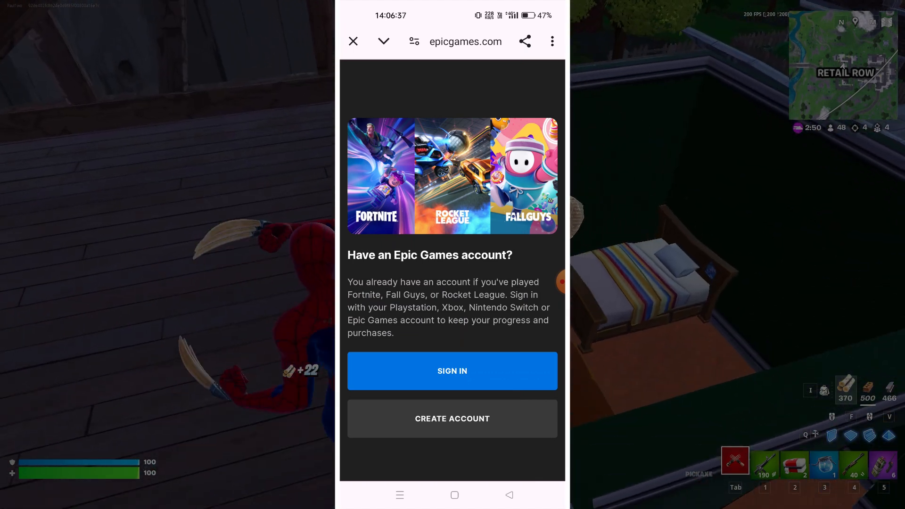
{"action": "left_click", "coordinate": [452, 371]}
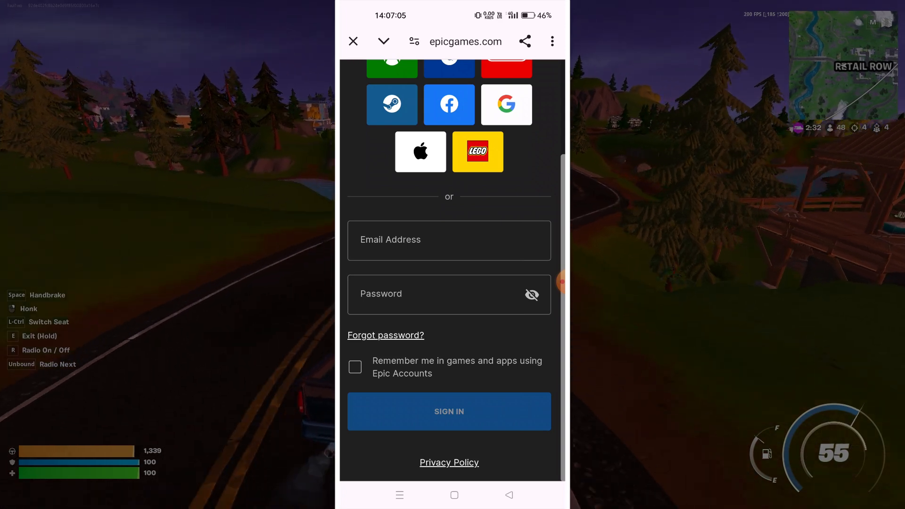
{"action": "left_click", "coordinate": [449, 239]}
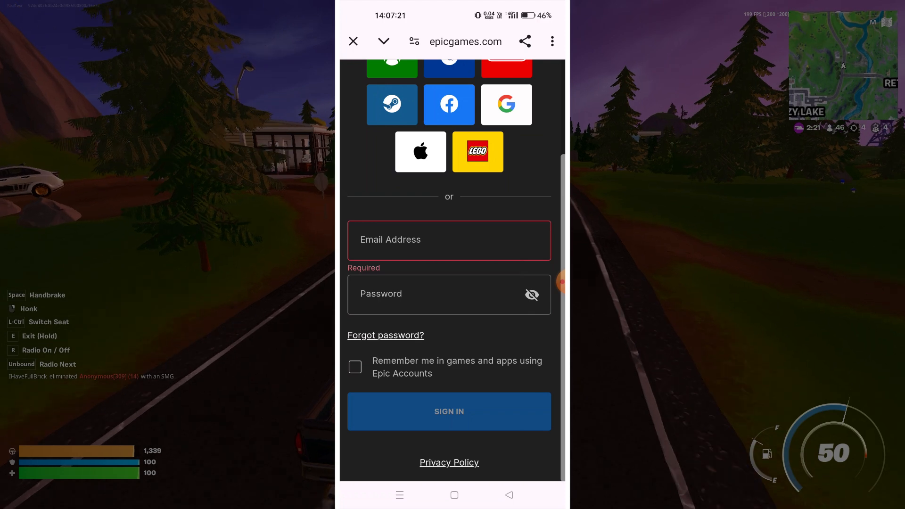
{"action": "left_click", "coordinate": [449, 240]}
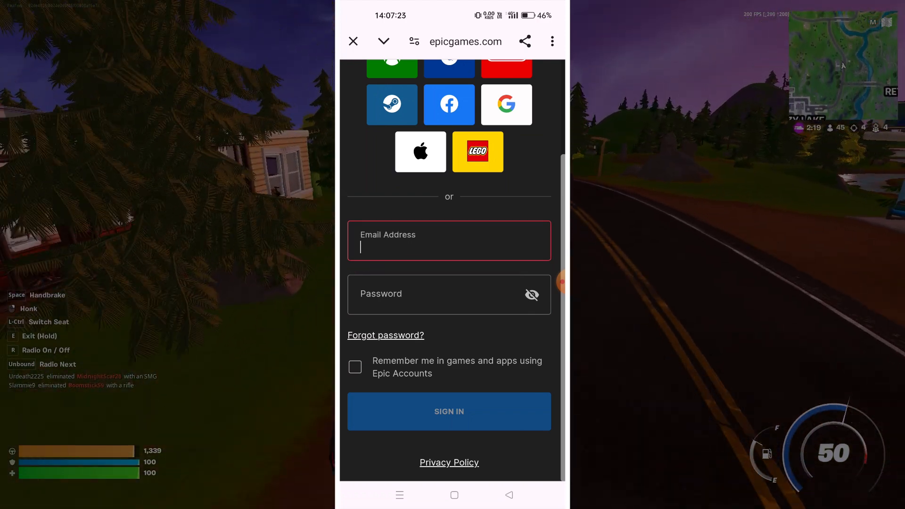
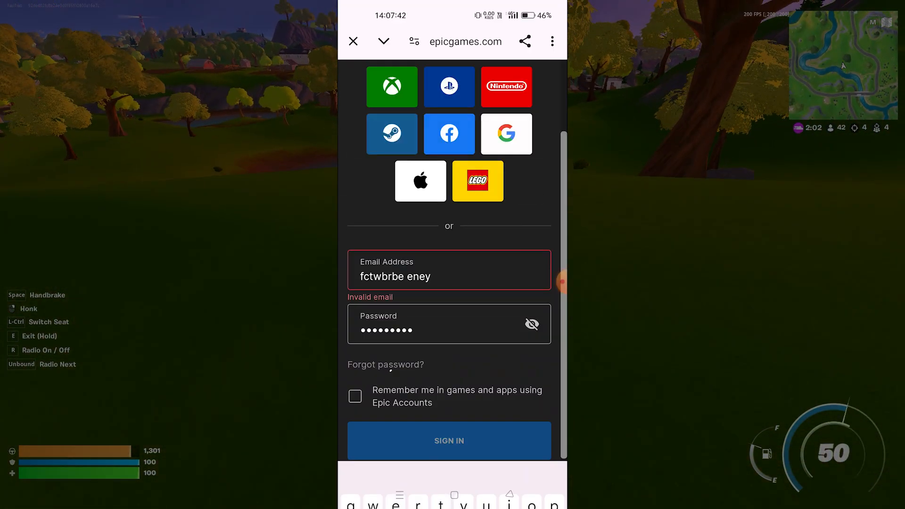
View the Forgot password page, then return to the sign-in form's empty Email Address field
{"action": "left_click", "coordinate": [385, 364]}
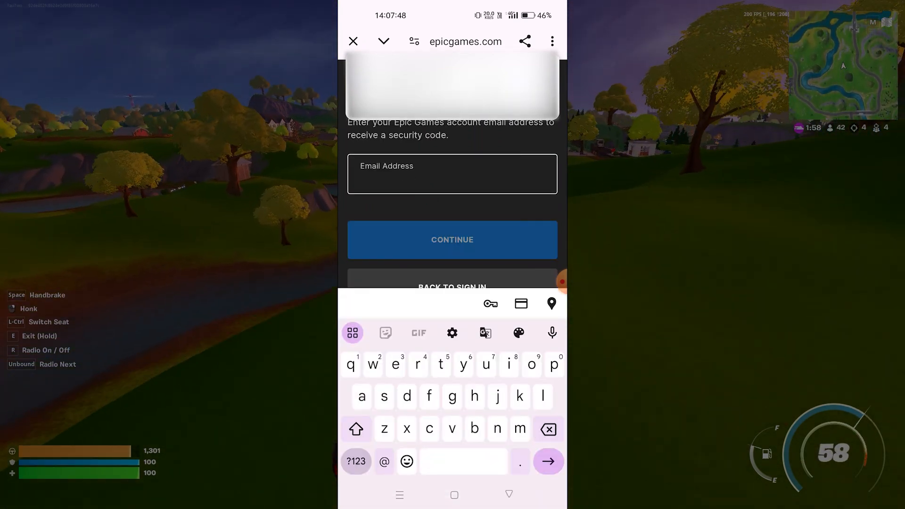
{"action": "left_click", "coordinate": [451, 287]}
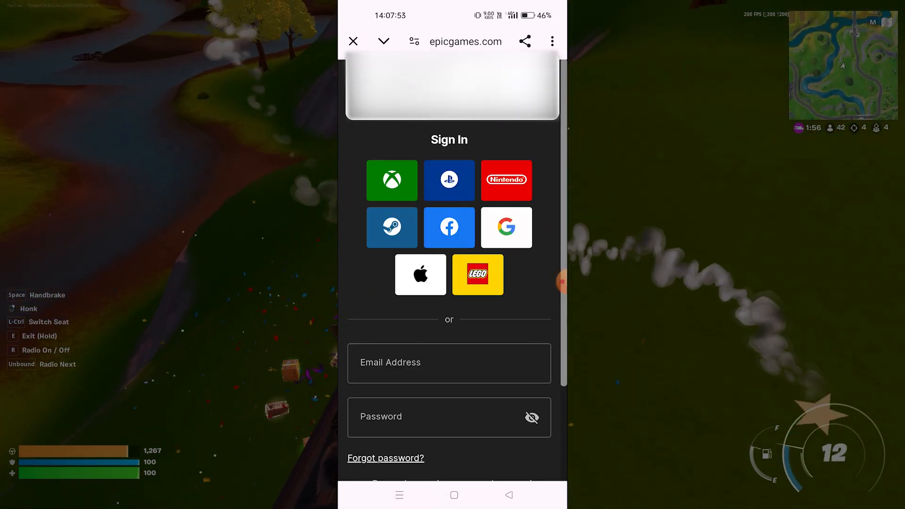
{"action": "left_click", "coordinate": [449, 362]}
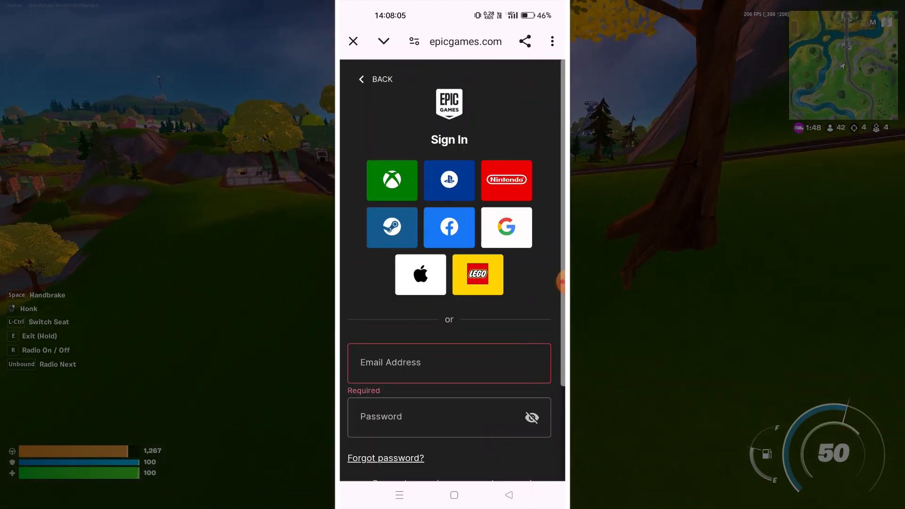
{"action": "left_click", "coordinate": [506, 226]}
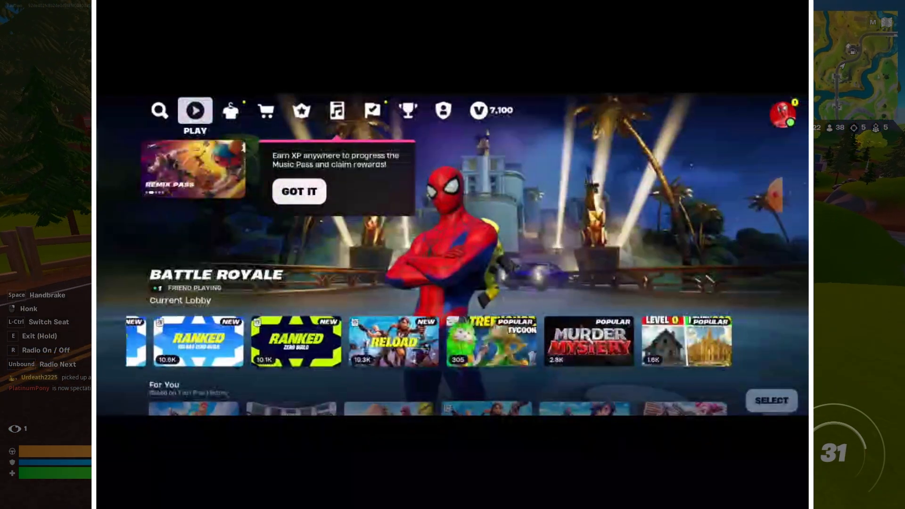
Log out of the Fortnite account and relaunch the game to its title screen
{"action": "left_click", "coordinate": [782, 112]}
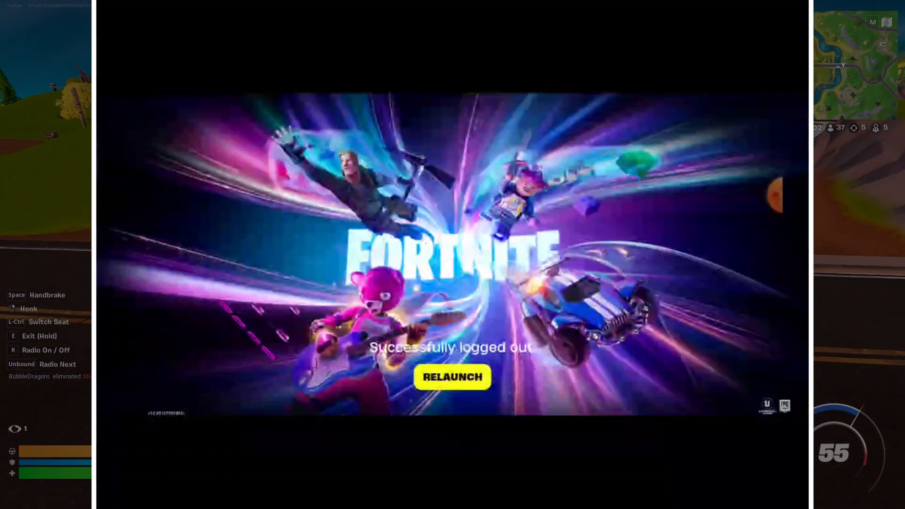
{"action": "left_click", "coordinate": [452, 377]}
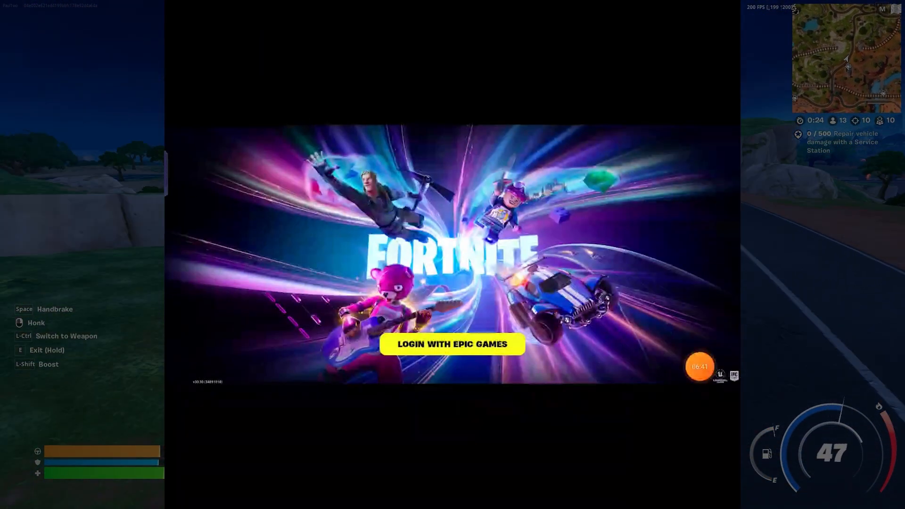
{"action": "left_click", "coordinate": [452, 344]}
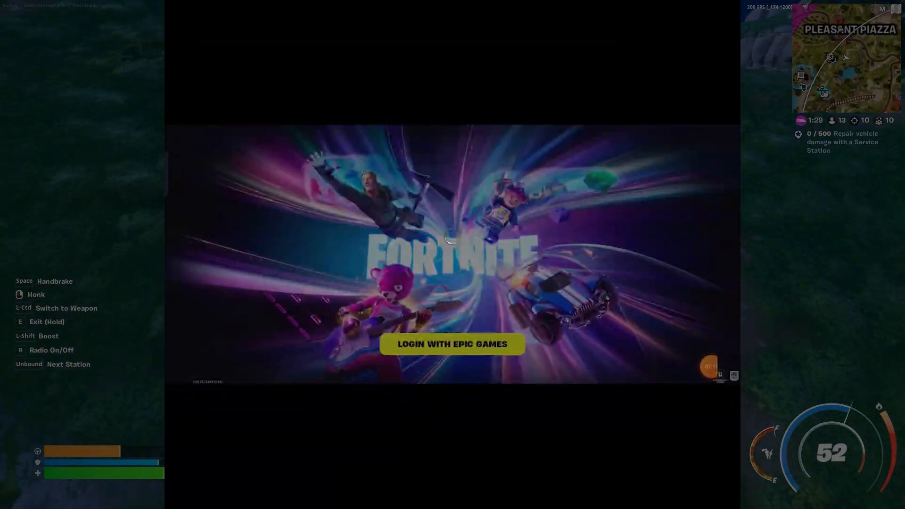
{"action": "left_click", "coordinate": [452, 344]}
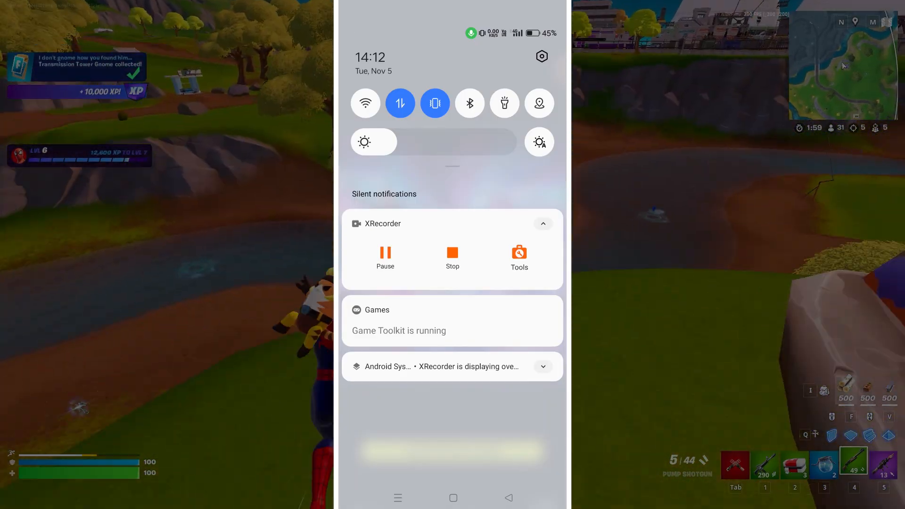
Set Epic Games and Fortnite to Don't optimize under Battery > Optimize battery use
{"action": "left_click", "coordinate": [541, 56]}
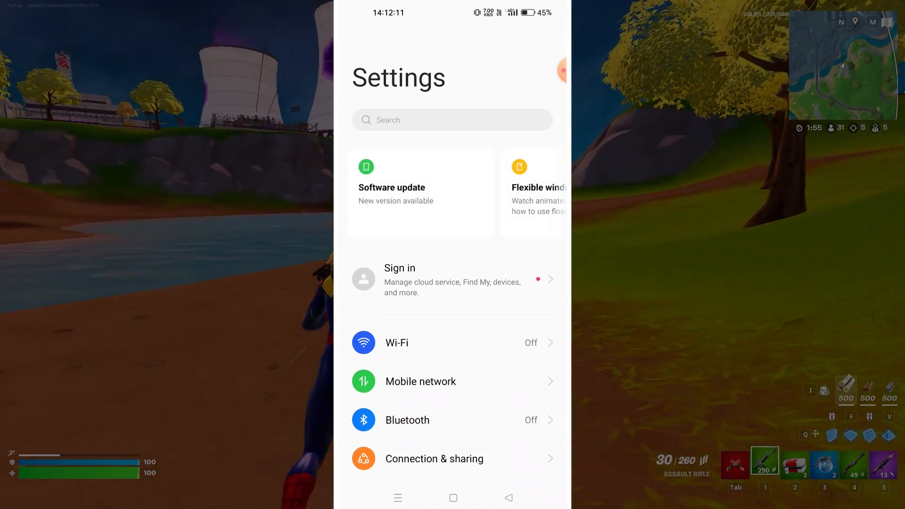
{"action": "scroll", "scroll_direction": "down", "scroll_amount": 3}
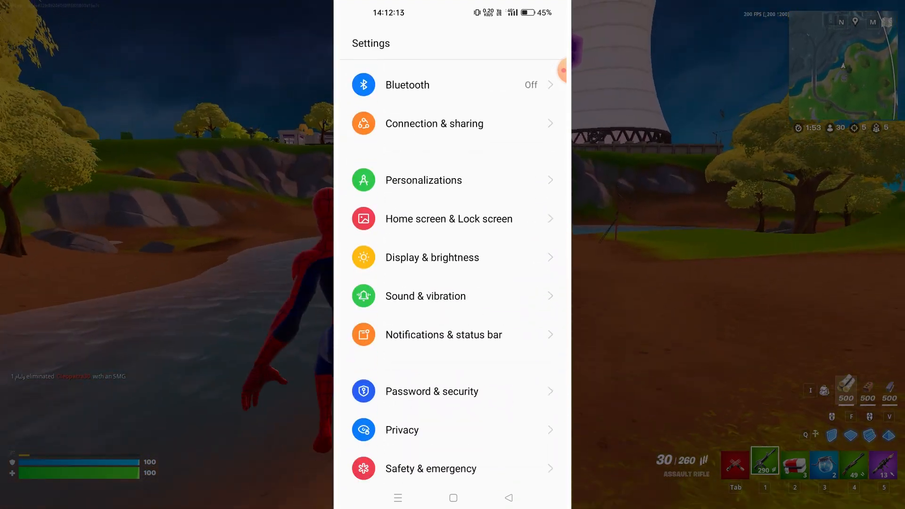
{"action": "scroll", "scroll_direction": "down", "scroll_amount": 3}
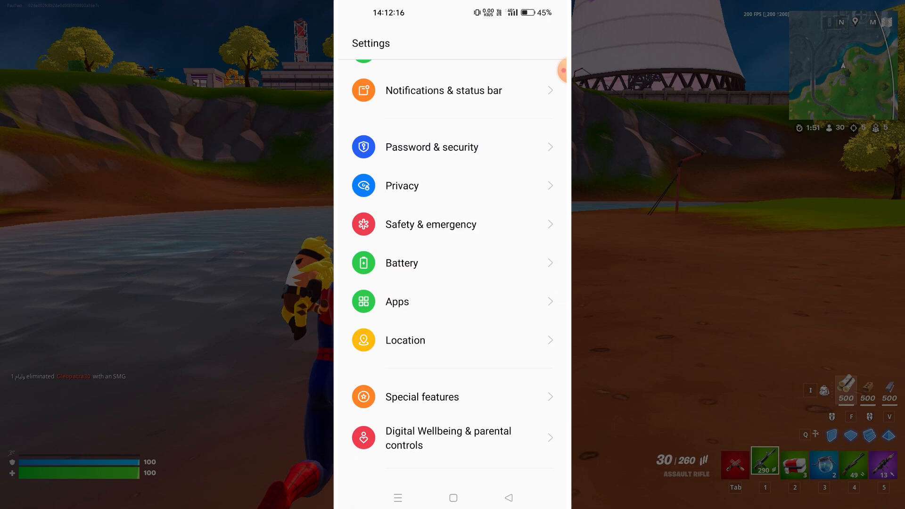
{"action": "left_click", "coordinate": [401, 263]}
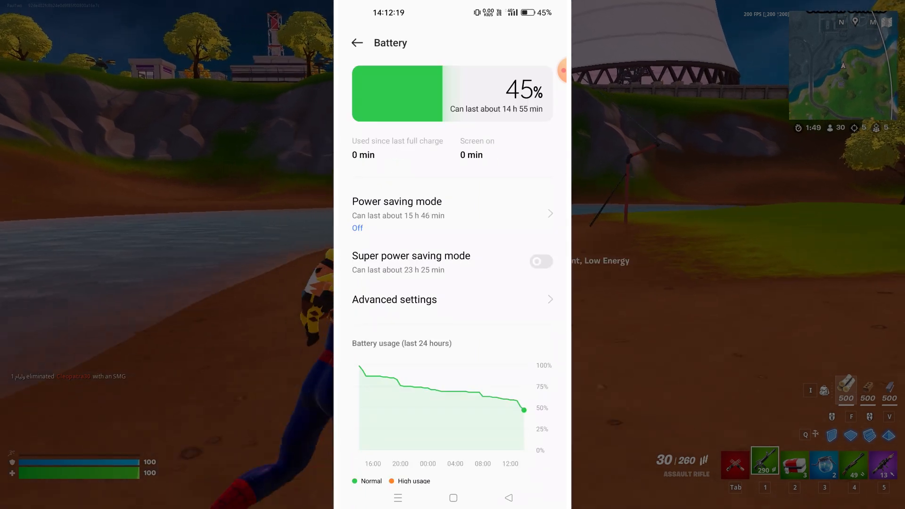
{"action": "left_click", "coordinate": [394, 299]}
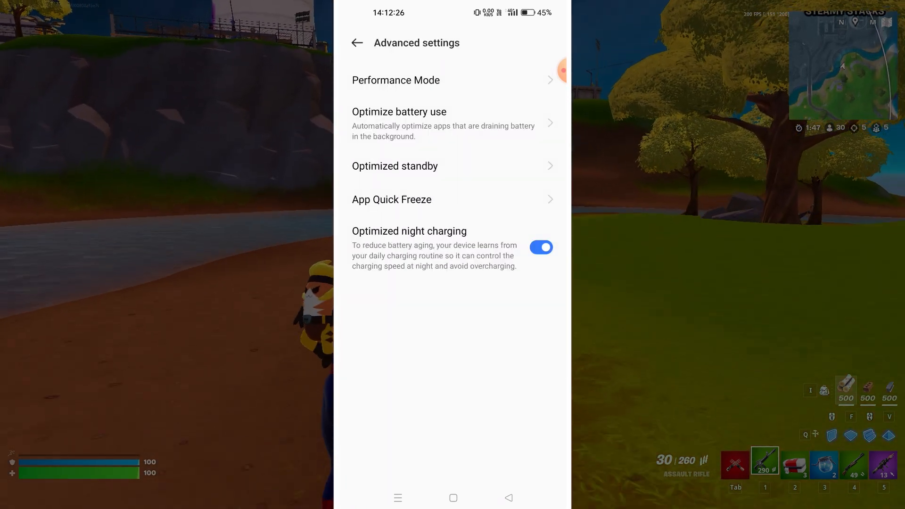
{"action": "left_click", "coordinate": [399, 112]}
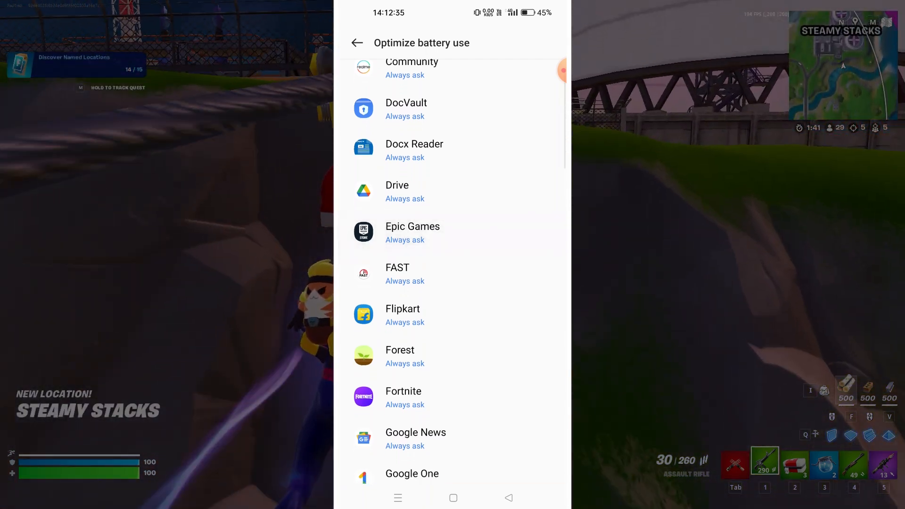
{"action": "left_click", "coordinate": [403, 398]}
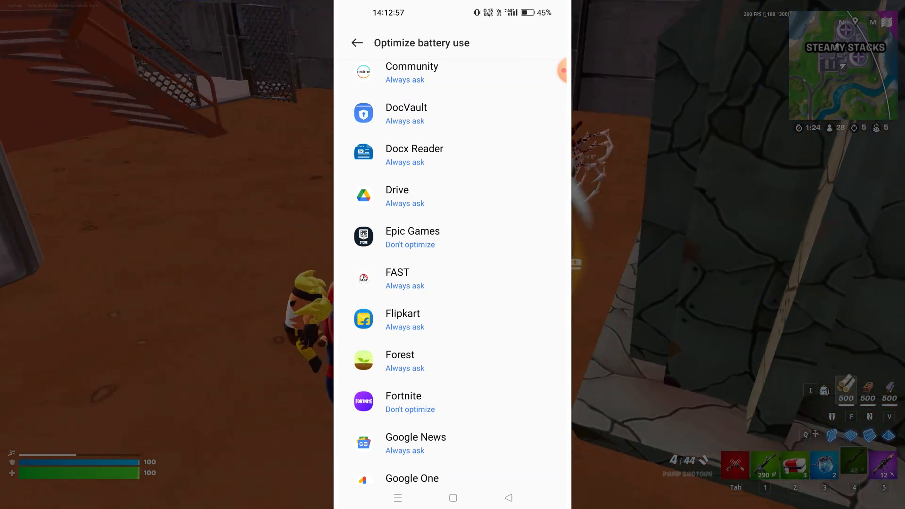
{"action": "left_click", "coordinate": [409, 244]}
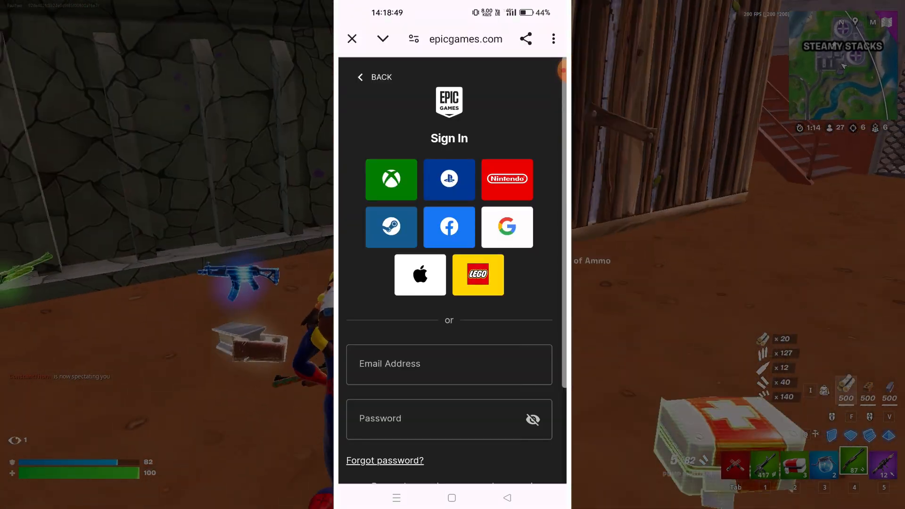
Scroll the Epic Games sign-in page through console, social and email sign-in options
{"action": "scroll", "scroll_direction": "down", "scroll_amount": 3}
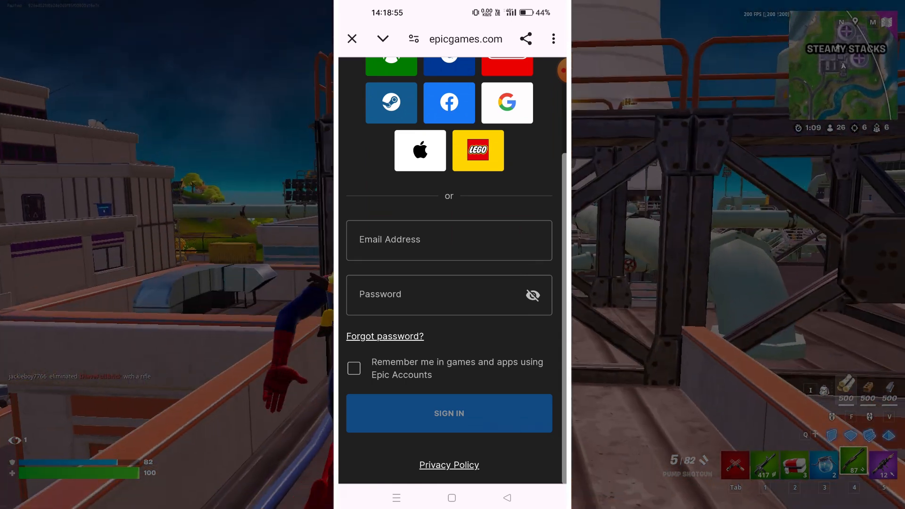
{"action": "scroll", "scroll_direction": "down", "scroll_amount": 3}
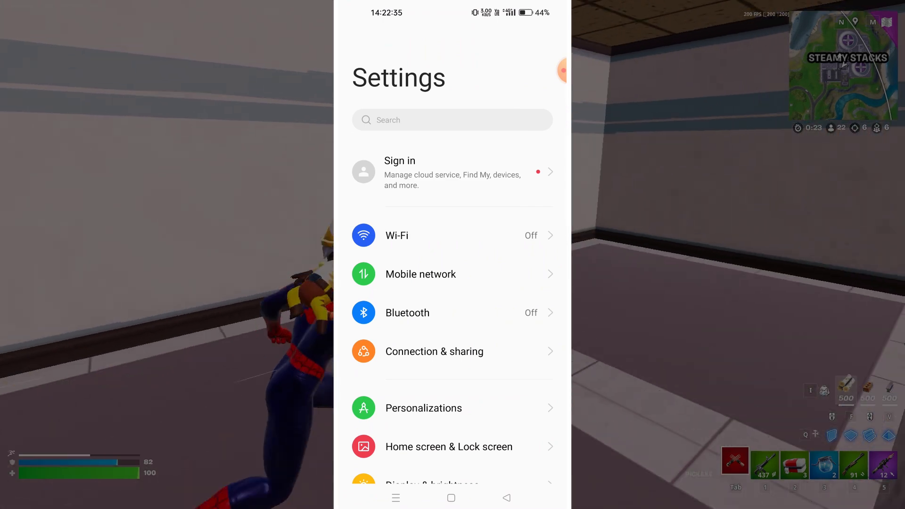
Browse Users & accounts, open Add account and pick an account type
{"action": "scroll", "scroll_direction": "down", "scroll_amount": 3}
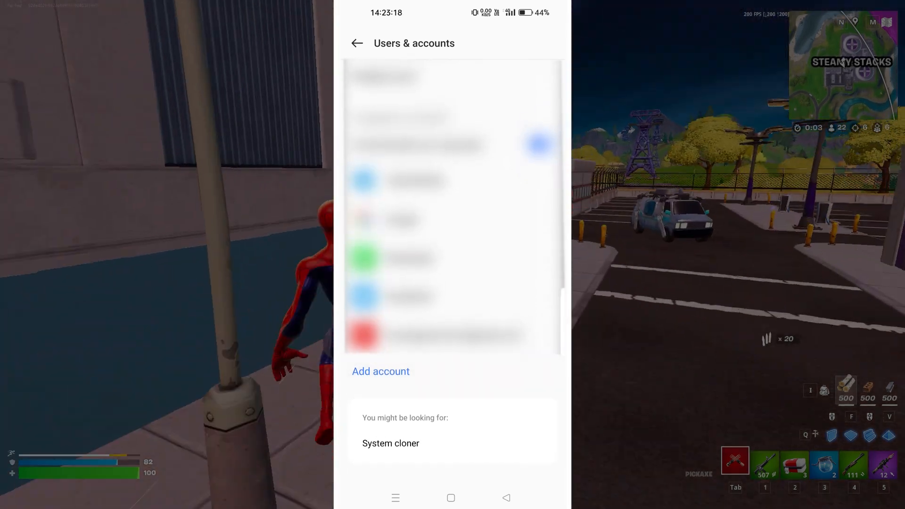
{"action": "left_click", "coordinate": [380, 371]}
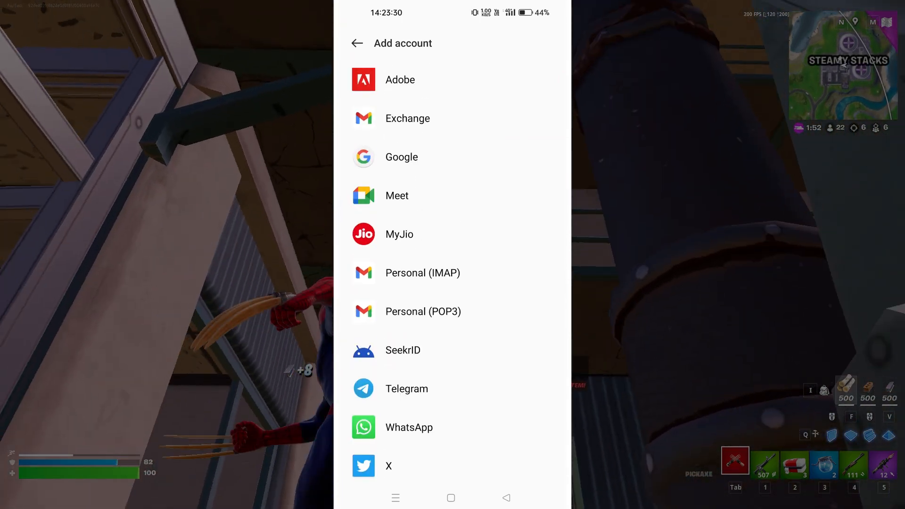
{"action": "left_click", "coordinate": [358, 42]}
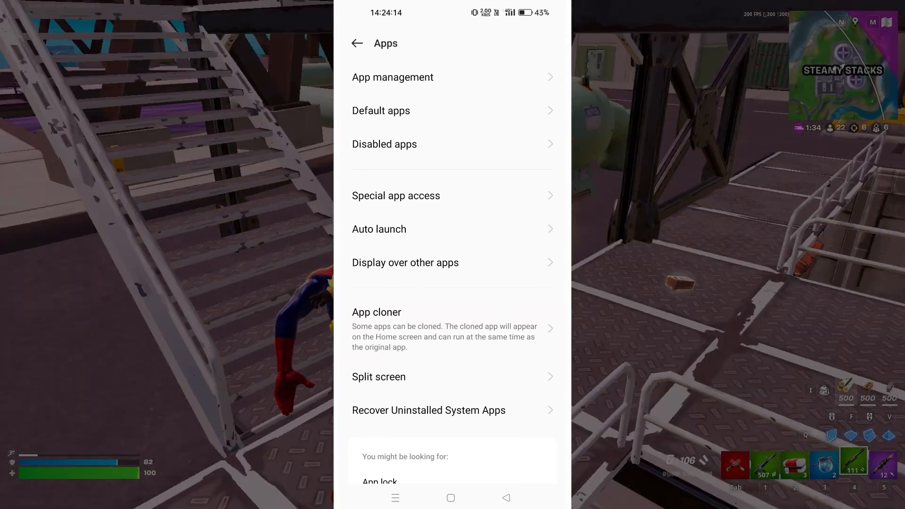
Open App management and scroll through the installed apps list
{"action": "left_click", "coordinate": [393, 77]}
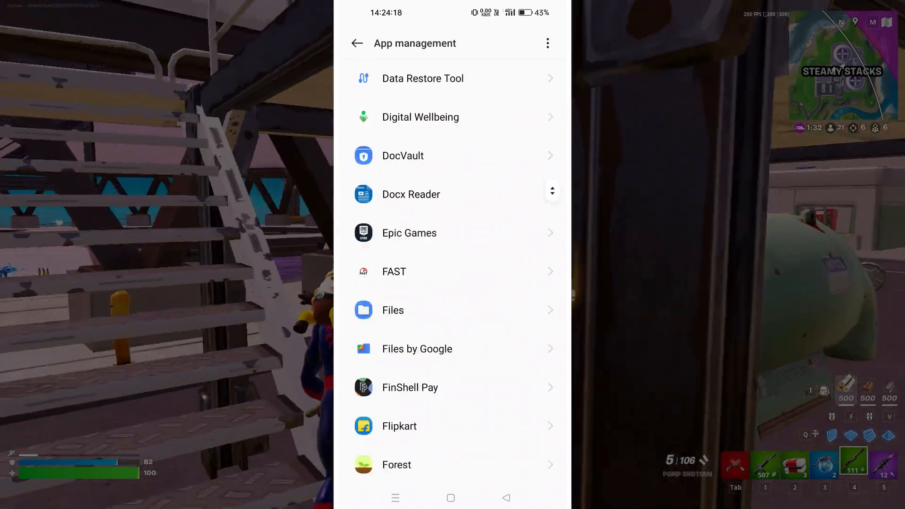
{"action": "scroll", "scroll_direction": "down", "scroll_amount": 3}
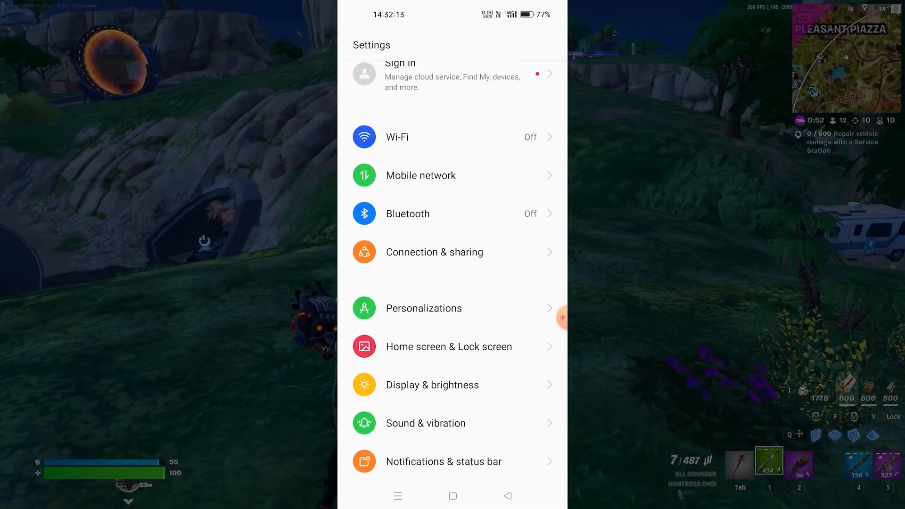
Set Private DNS to designated hostname 1dot1dot1dot1.cloudflare-dns.com in Connection & sharing
{"action": "scroll", "scroll_direction": "down", "scroll_amount": 3}
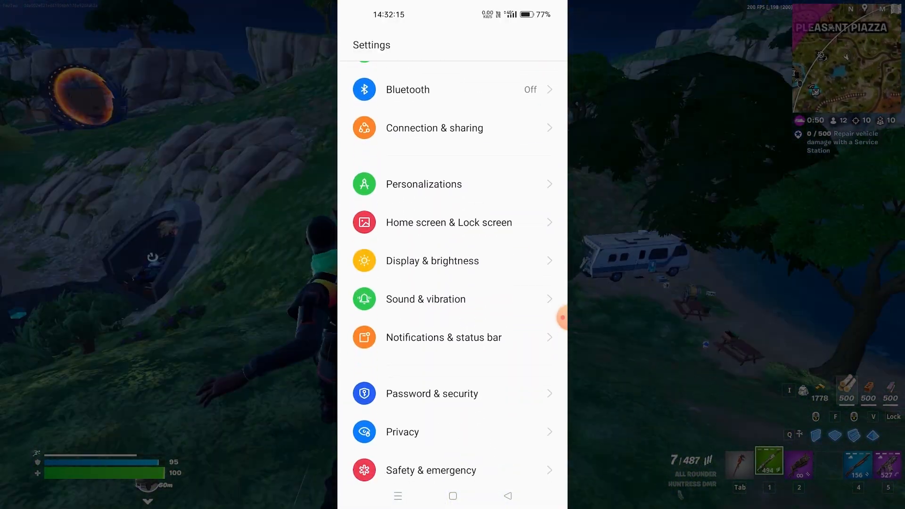
{"action": "scroll", "scroll_direction": "down", "scroll_amount": 3}
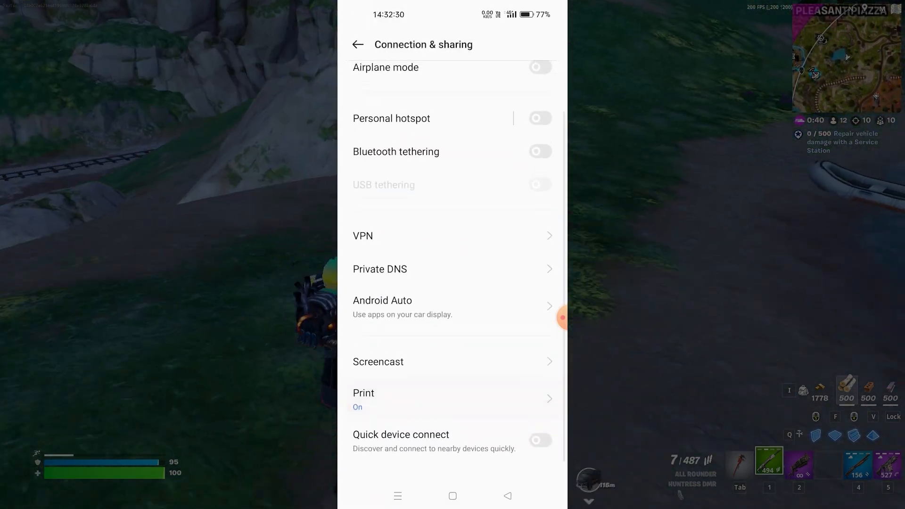
{"action": "left_click", "coordinate": [379, 268]}
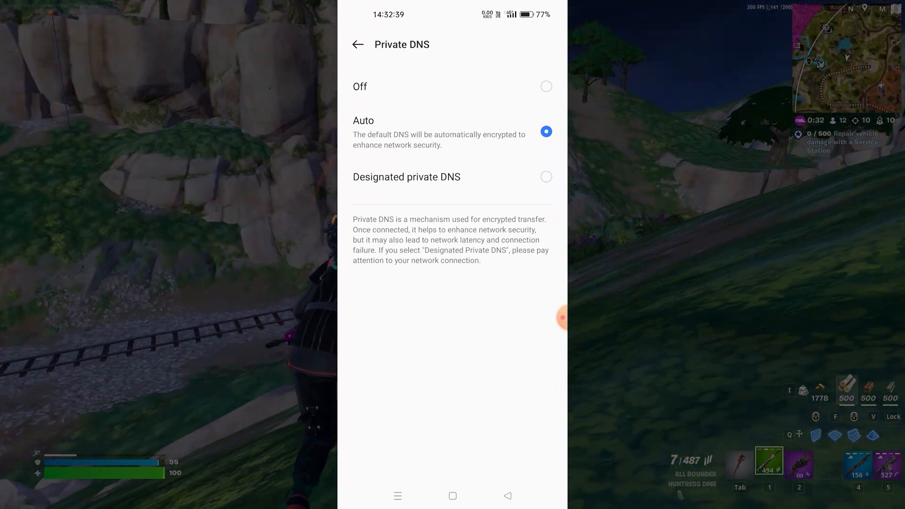
{"action": "left_click", "coordinate": [545, 176]}
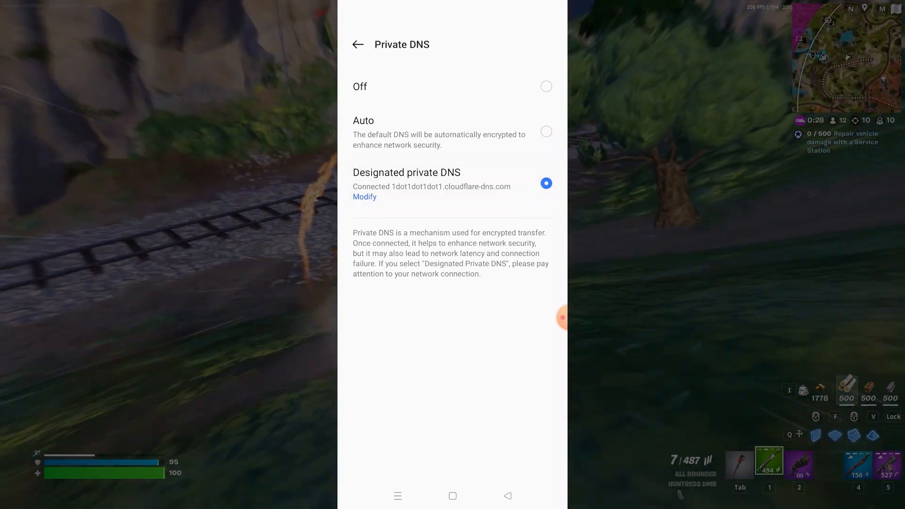
{"action": "left_click", "coordinate": [364, 197]}
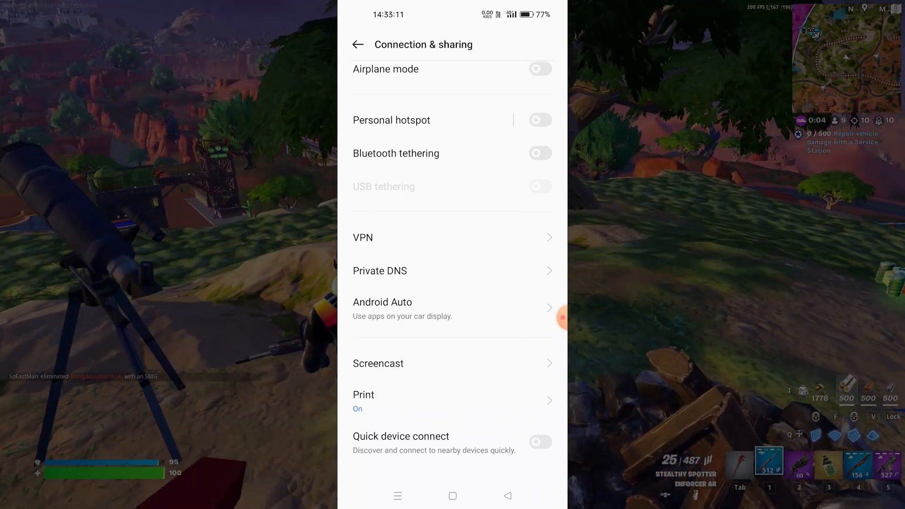
{"action": "left_click", "coordinate": [357, 45]}
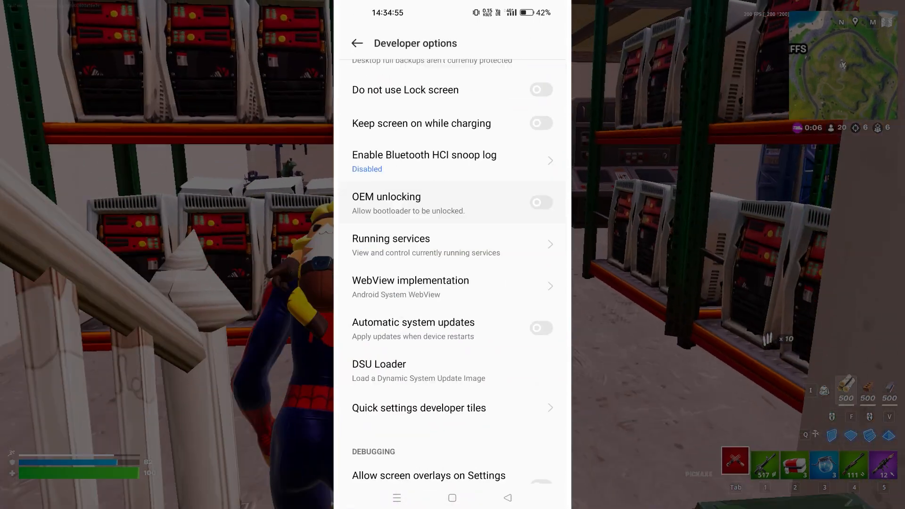
Scroll through Developer options, then search settings for 'deve'
{"action": "scroll", "scroll_direction": "down", "scroll_amount": 3}
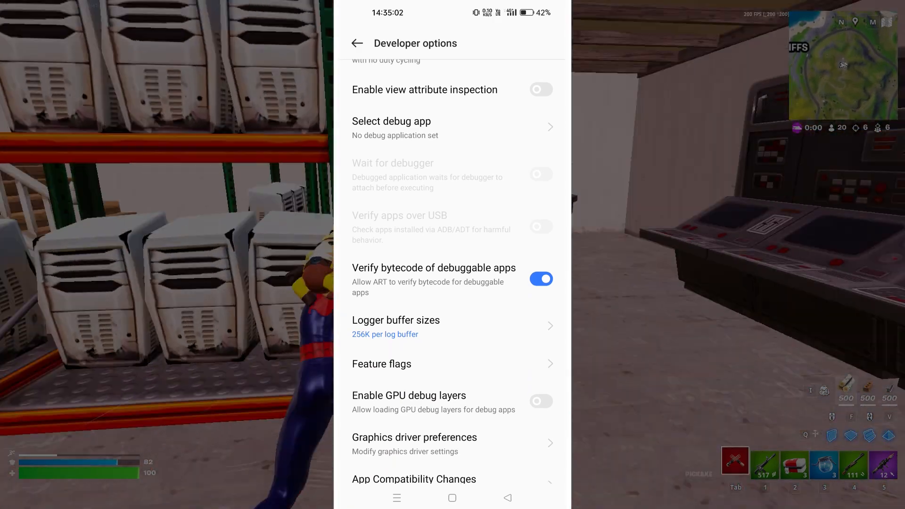
{"action": "left_click", "coordinate": [396, 320]}
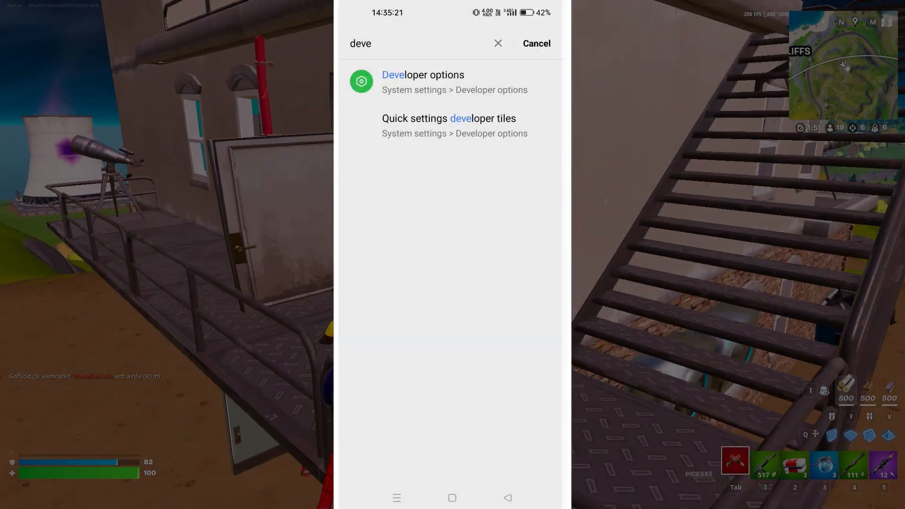
Clear and cancel the settings search, then scroll down to System settings and About device
{"action": "left_click", "coordinate": [498, 44]}
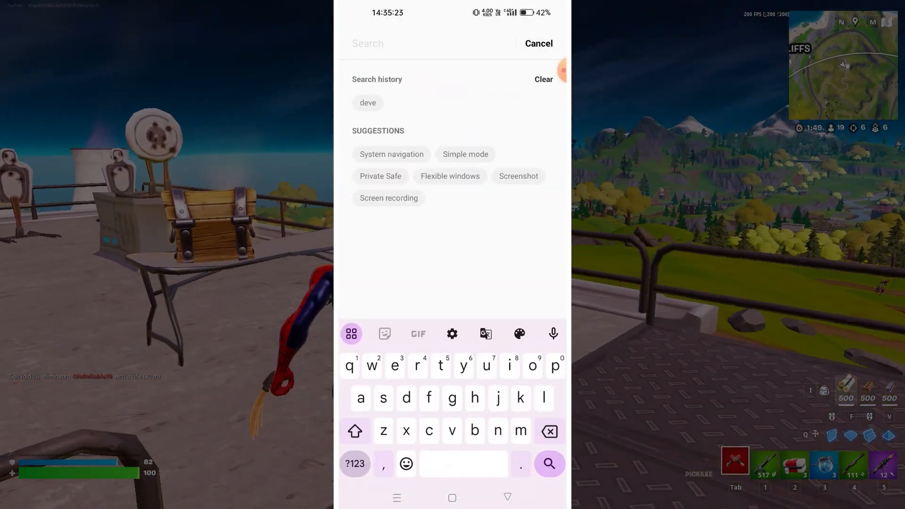
{"action": "left_click", "coordinate": [537, 44]}
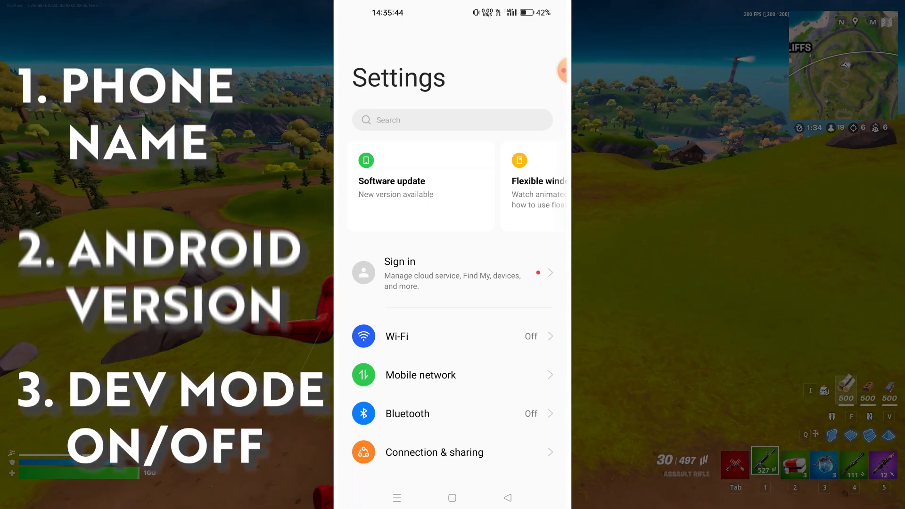
{"action": "scroll", "scroll_direction": "down", "scroll_amount": 3}
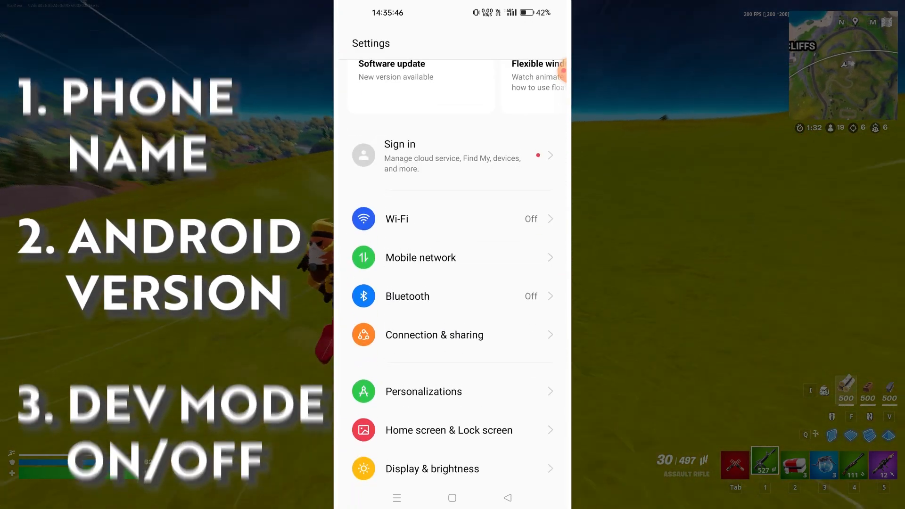
{"action": "scroll", "scroll_direction": "down", "scroll_amount": 3}
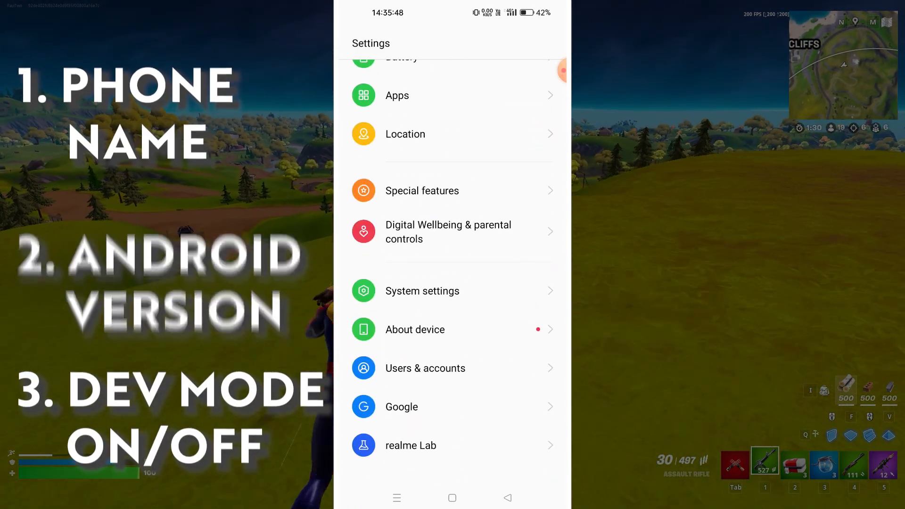